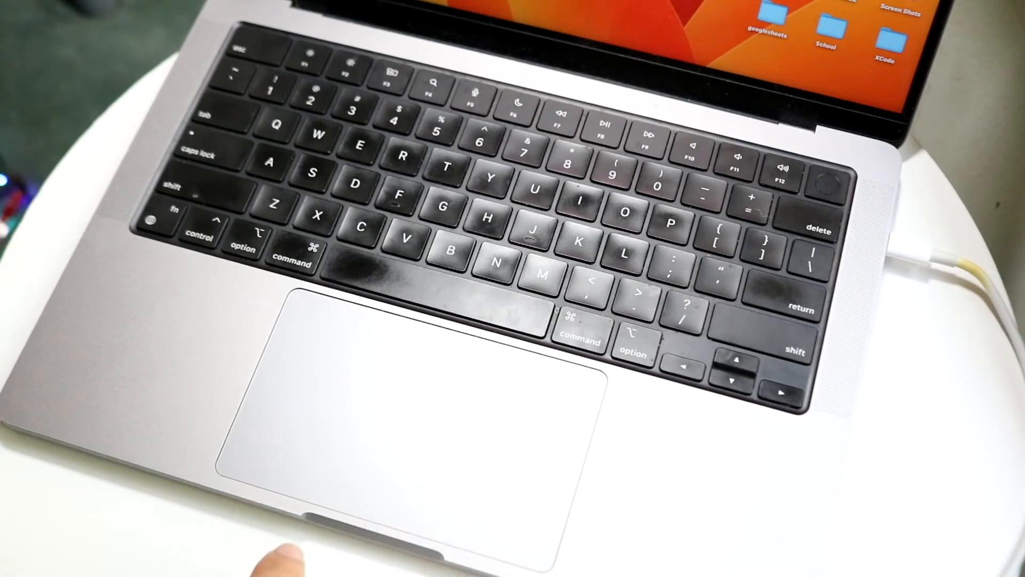
mouse_move(308, 556)
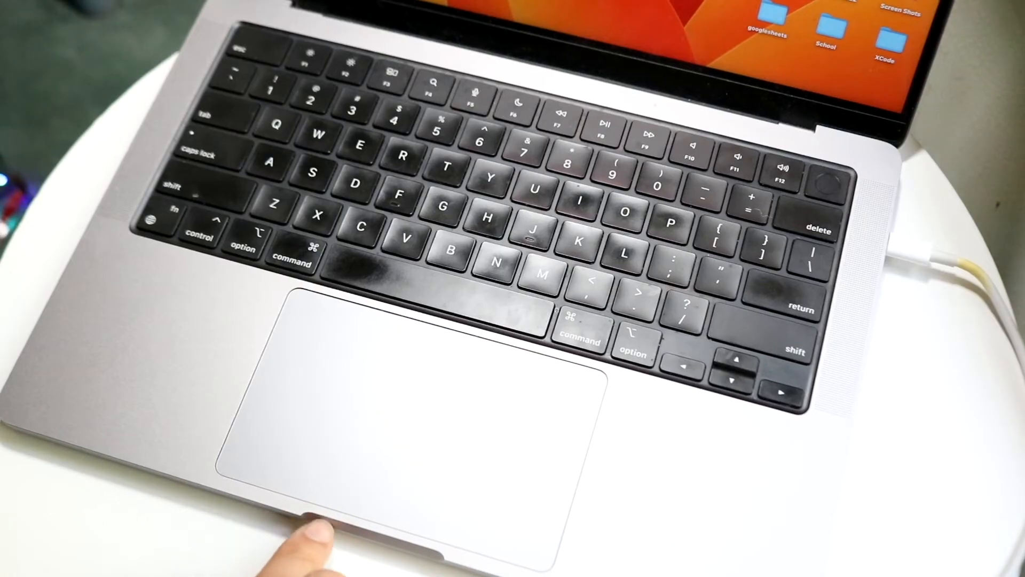